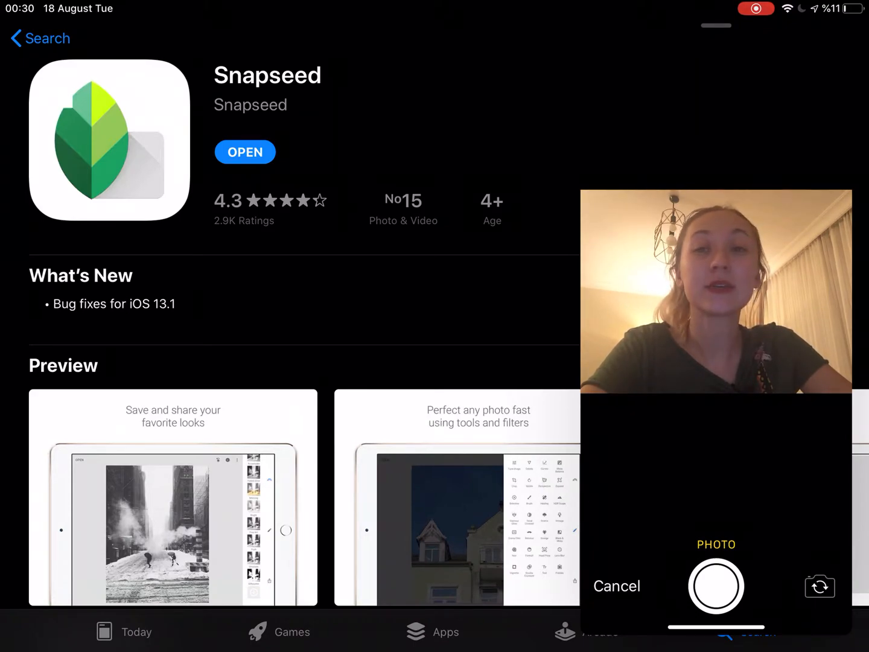
# Enlarge the first preview screenshot on the Snapseed App Store listing.
pyautogui.scroll(-3)
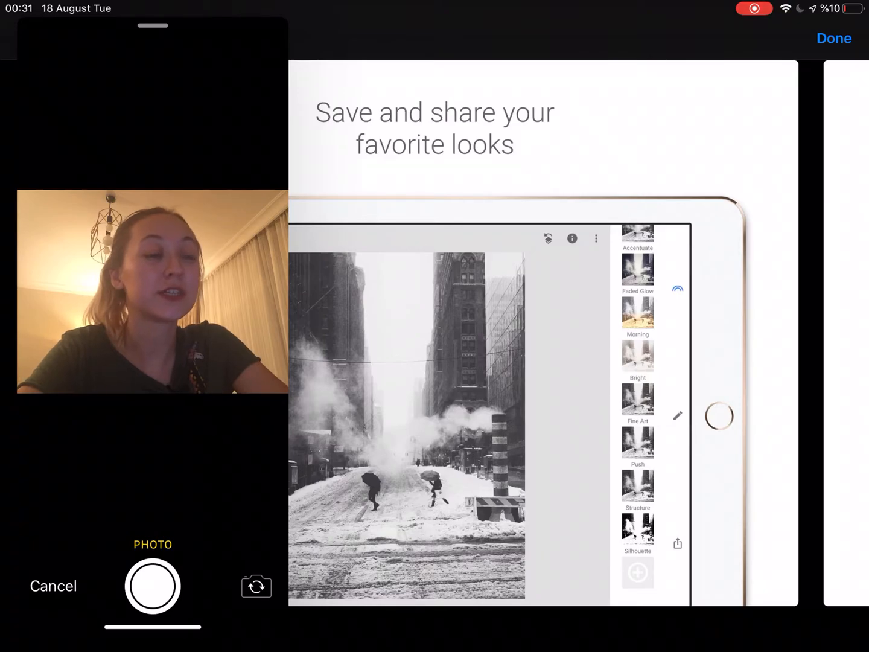
pyautogui.hscroll(-3)
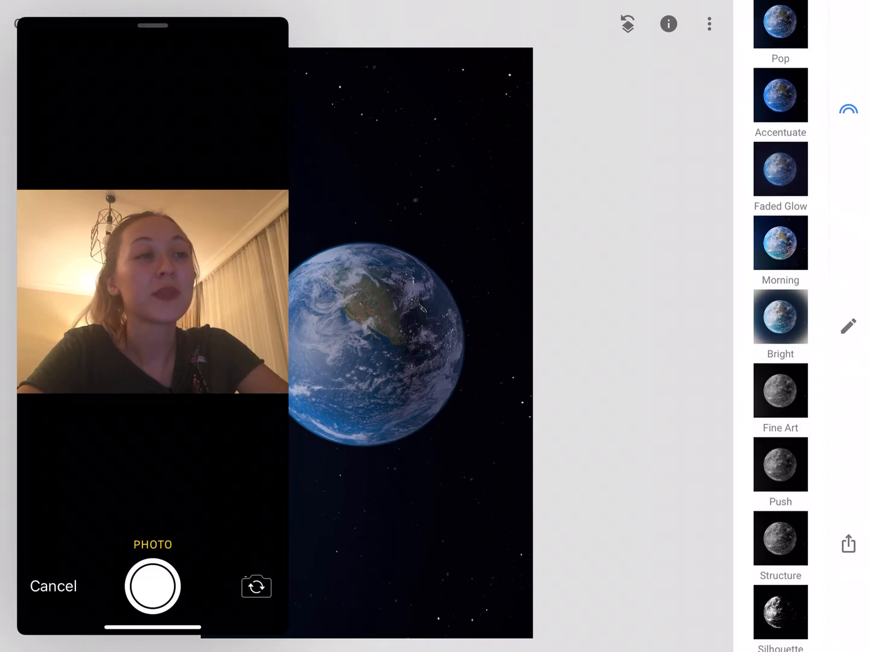
# Try the Morning look, then apply the Bright look with its soft glow to the Earth photo.
pyautogui.scroll(-3)
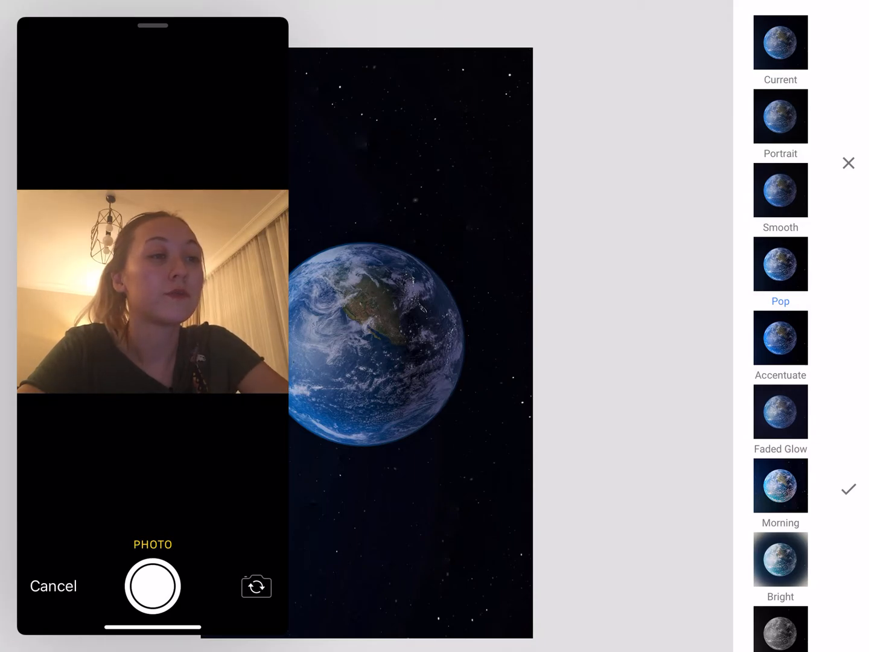
pyautogui.click(779, 411)
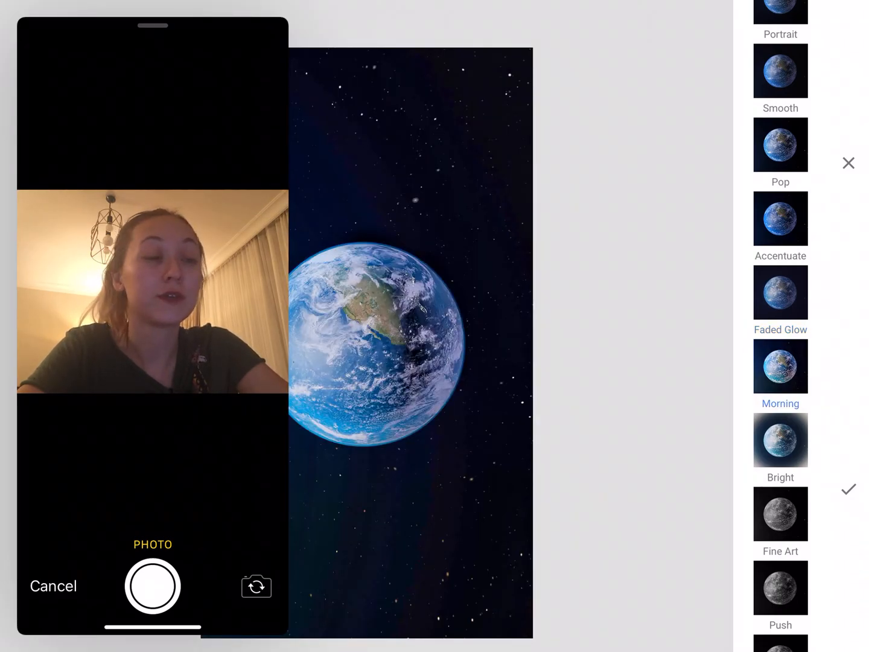
pyautogui.scroll(-3)
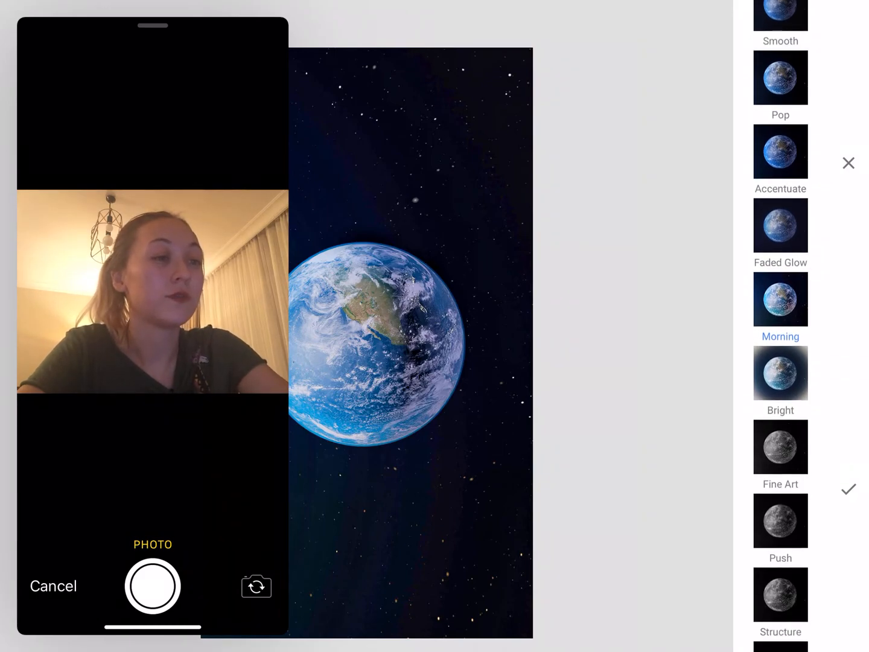
pyautogui.click(780, 373)
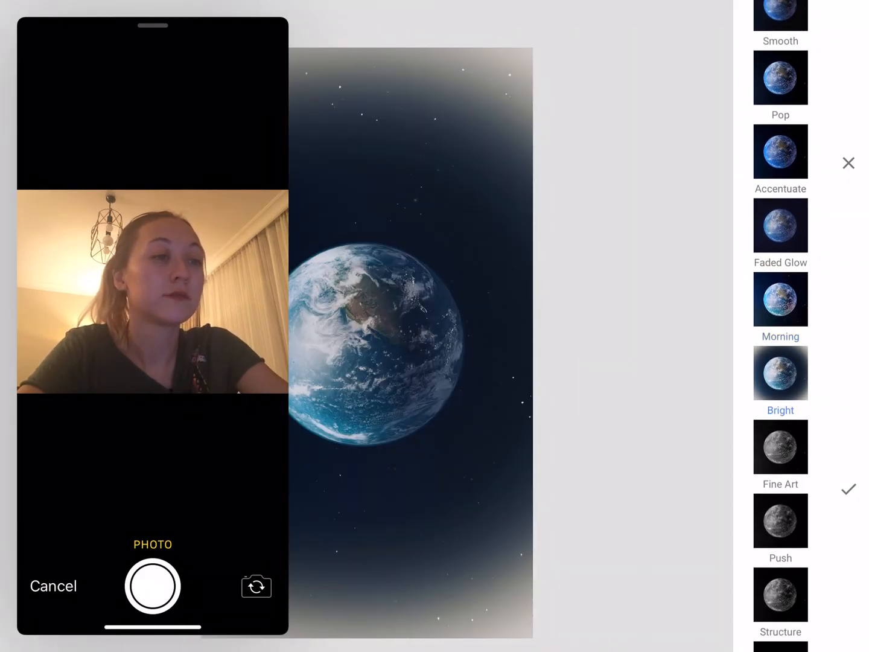
pyautogui.scroll(-3)
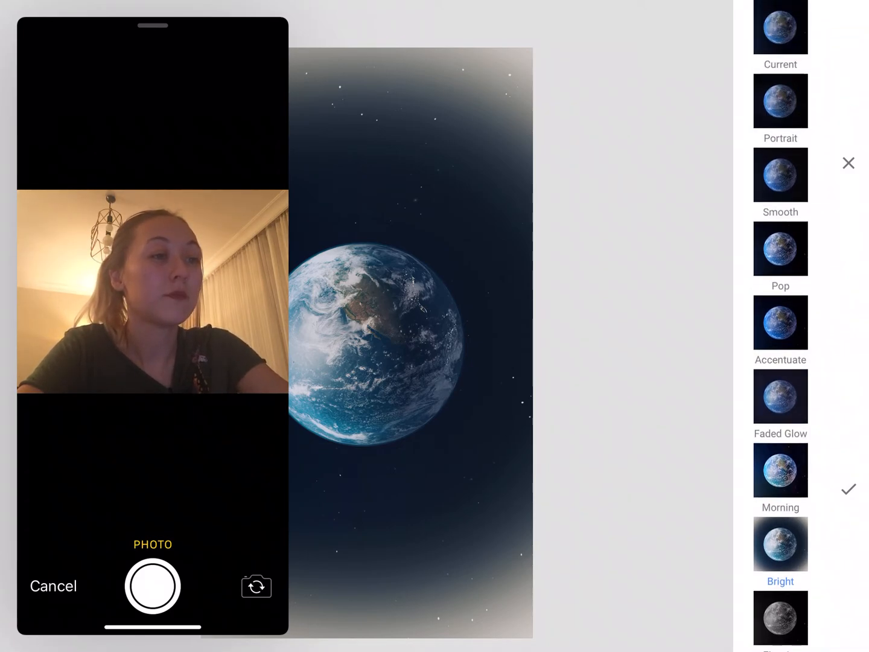
pyautogui.click(780, 471)
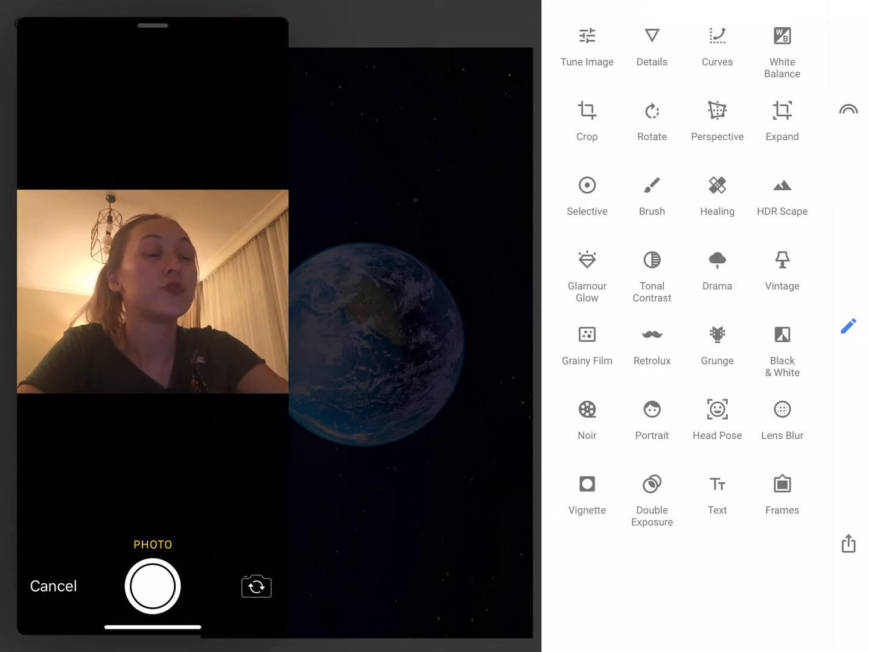
# Show Tune Image's adjustment list — brightness, contrast, saturation, ambiance — for the Earth photo.
pyautogui.click(587, 48)
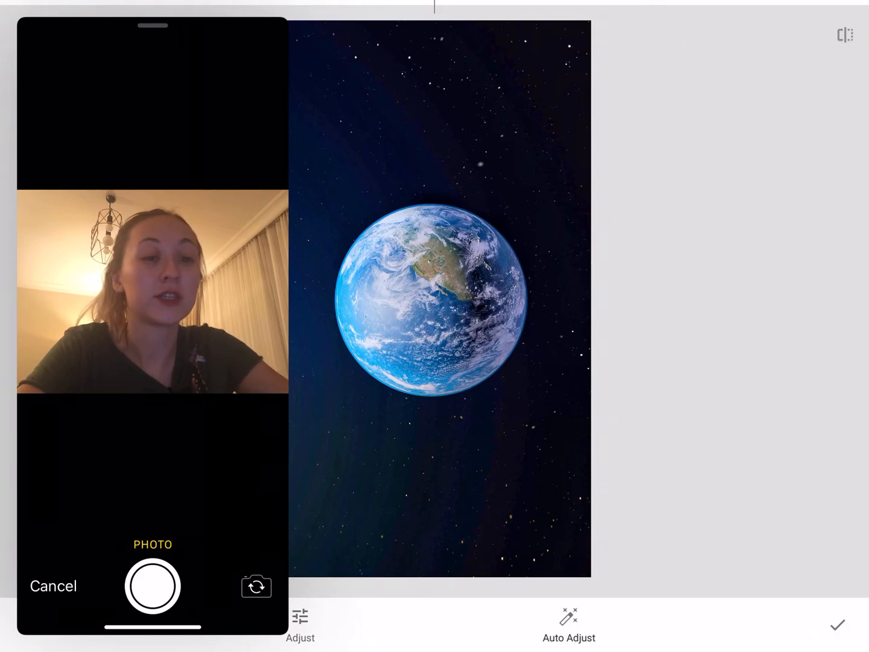
pyautogui.click(300, 628)
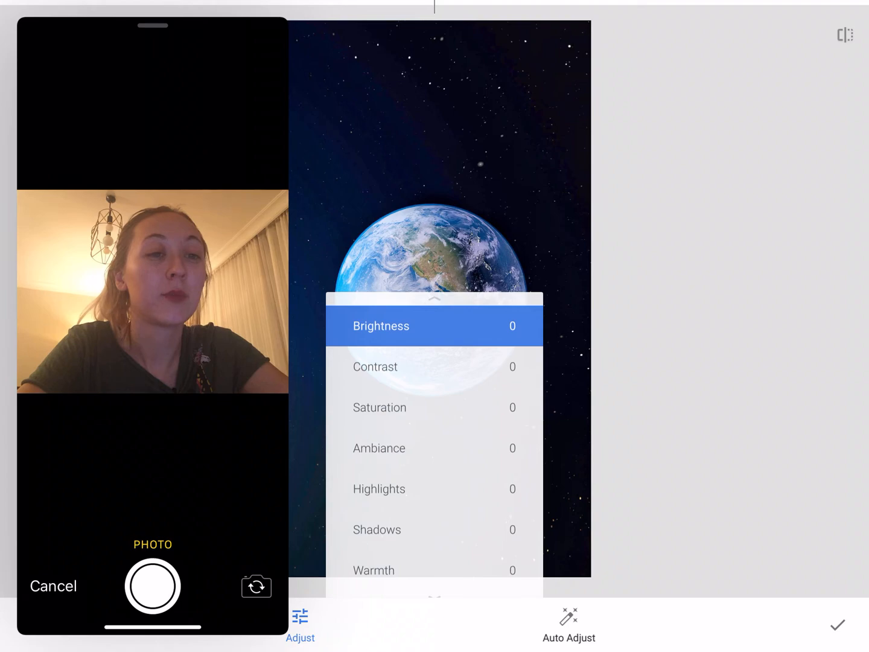